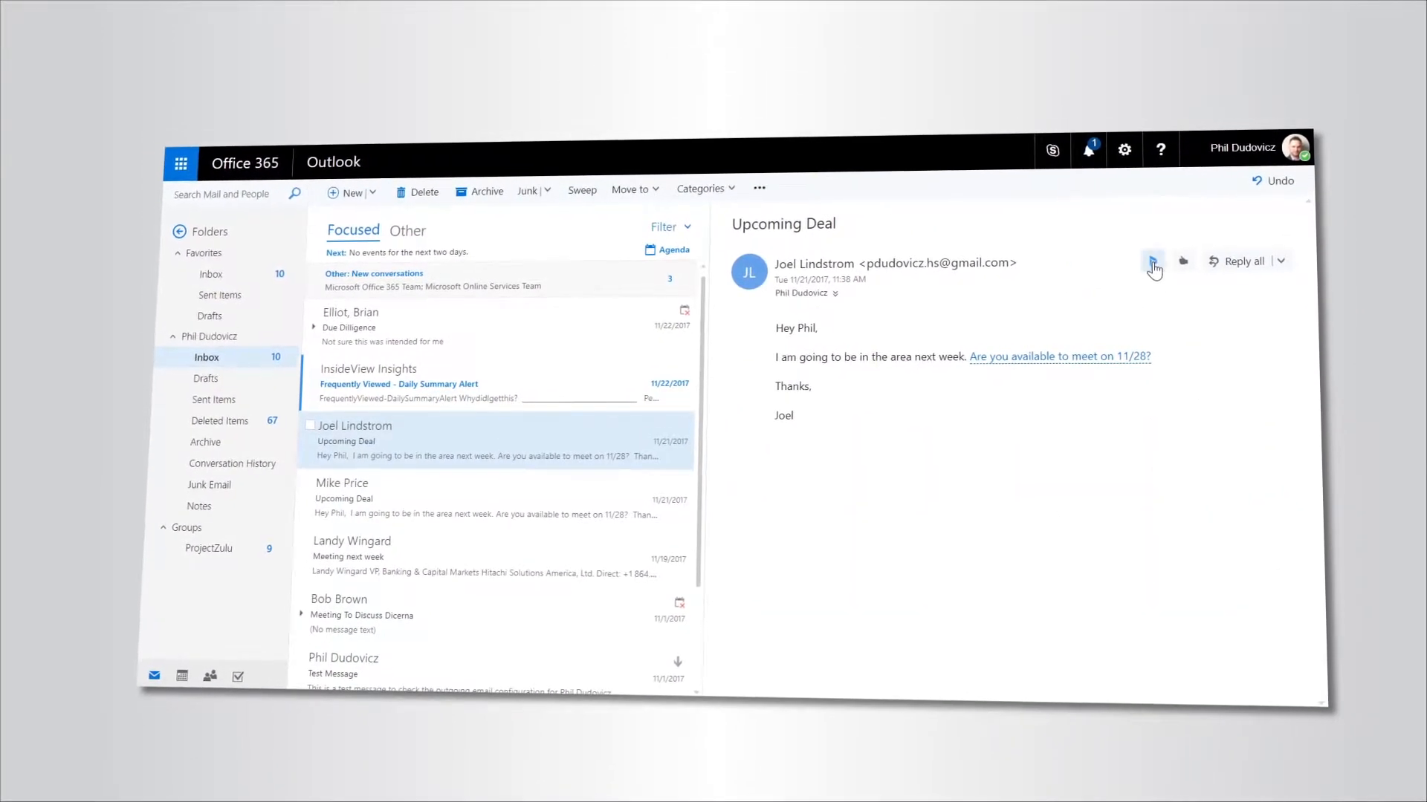
Open the Dynamics pane for the Upcoming Deal email, go to Dashboards, and switch charts
left_click(1151, 262)
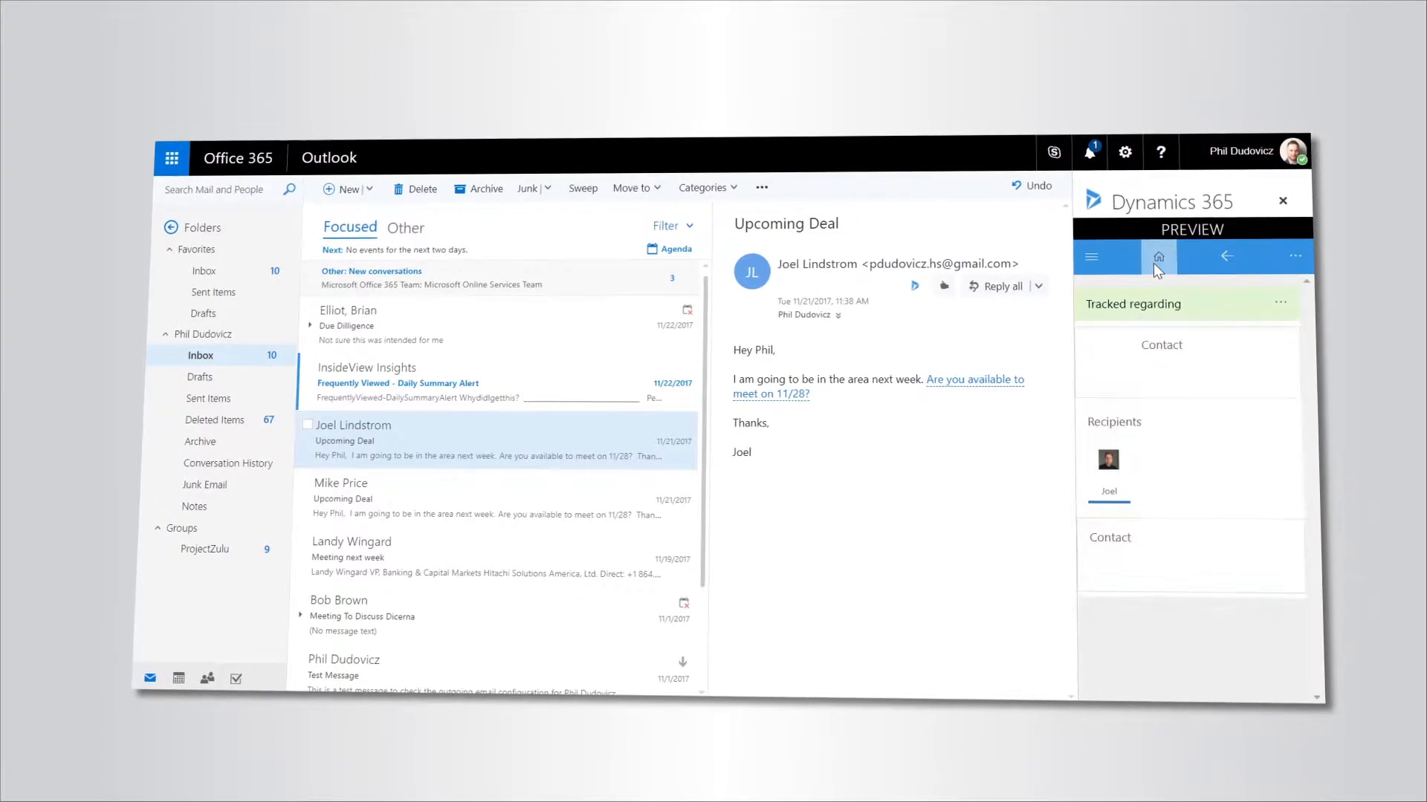
left_click(1092, 258)
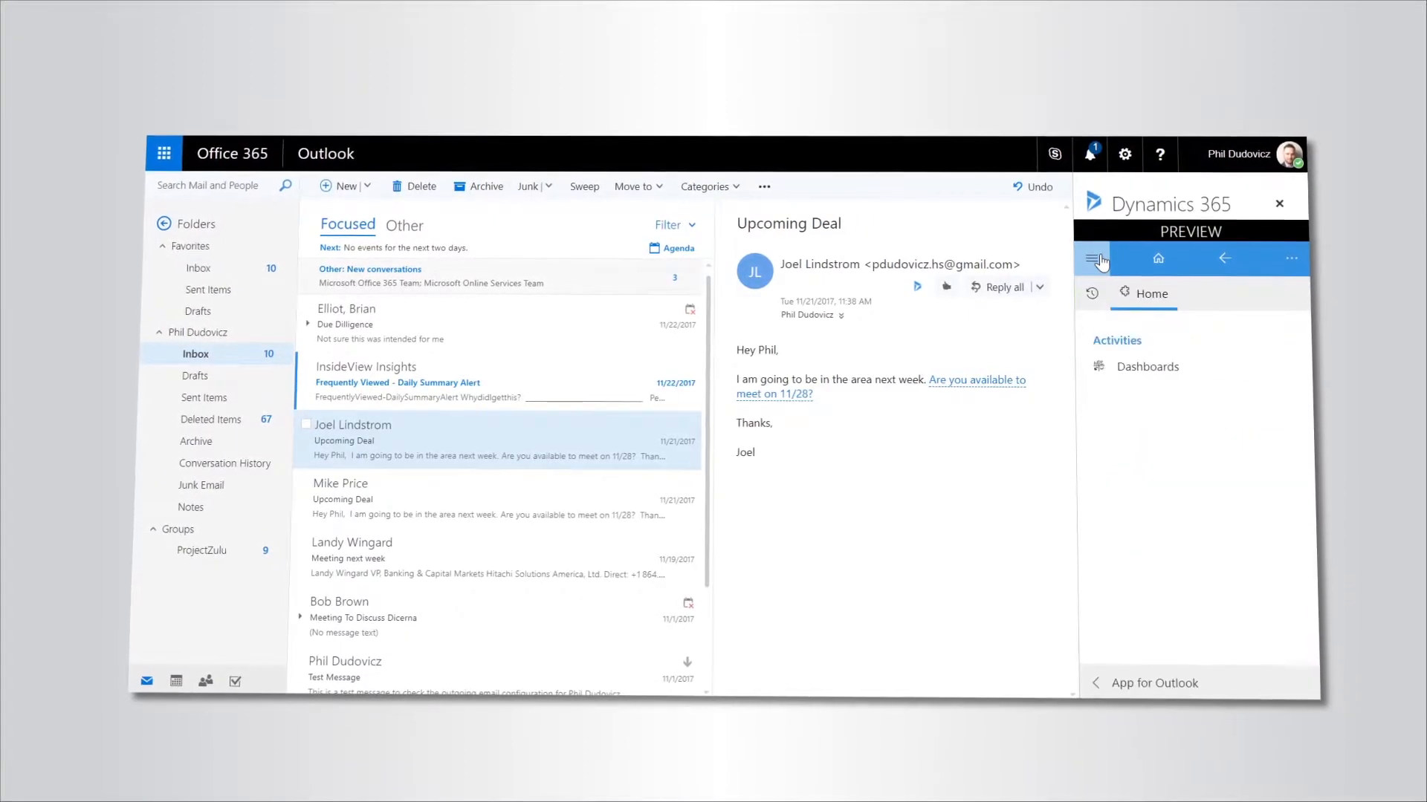
left_click(1147, 367)
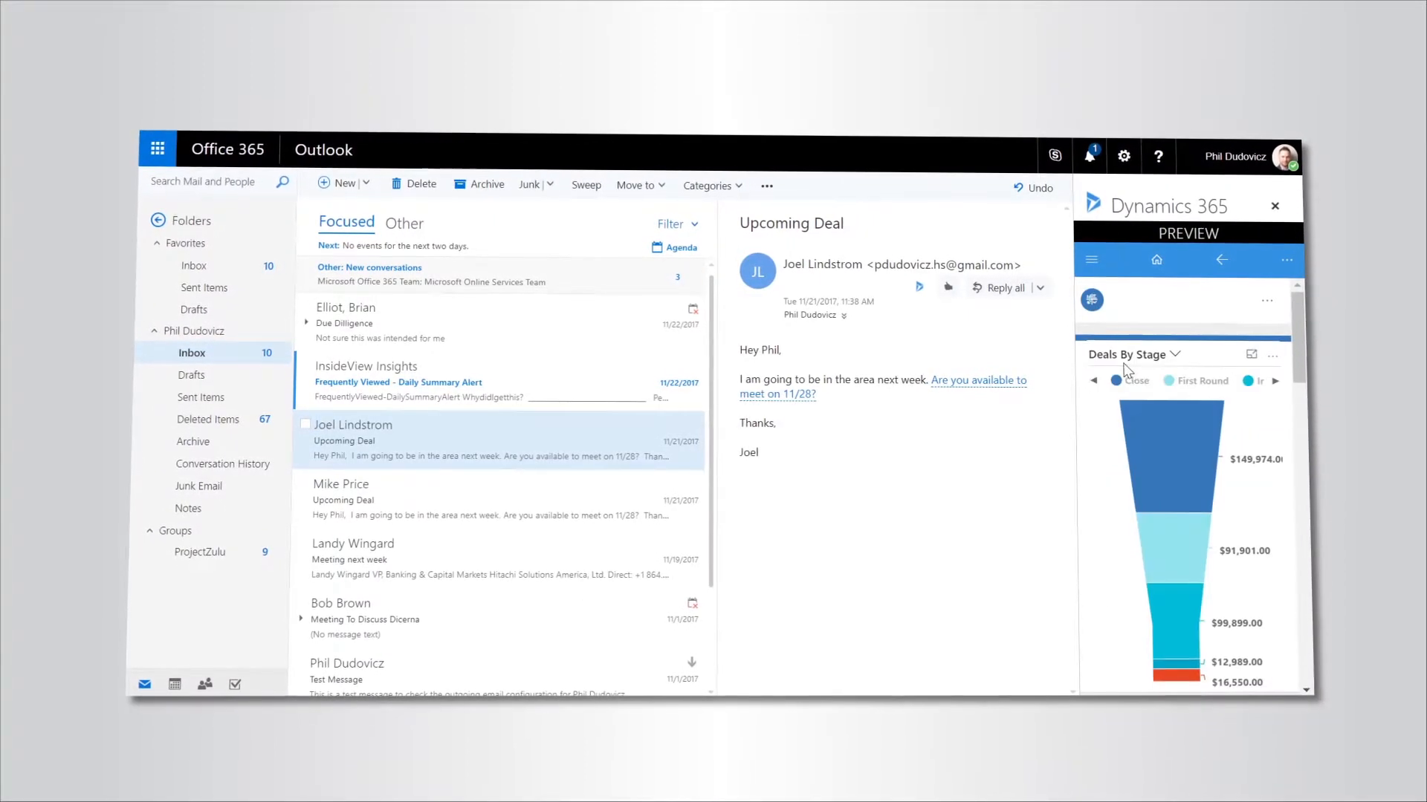
left_click(1172, 354)
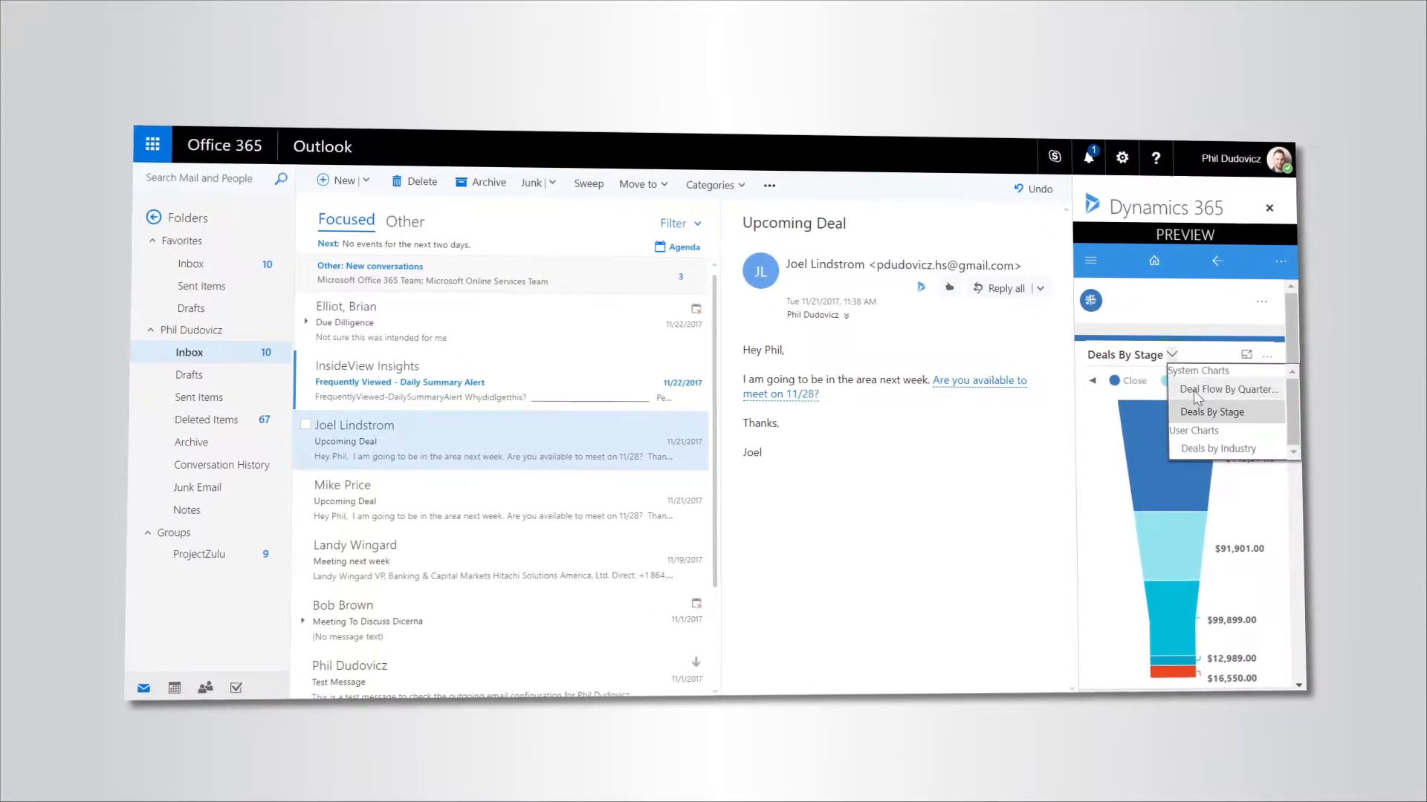
left_click(1227, 388)
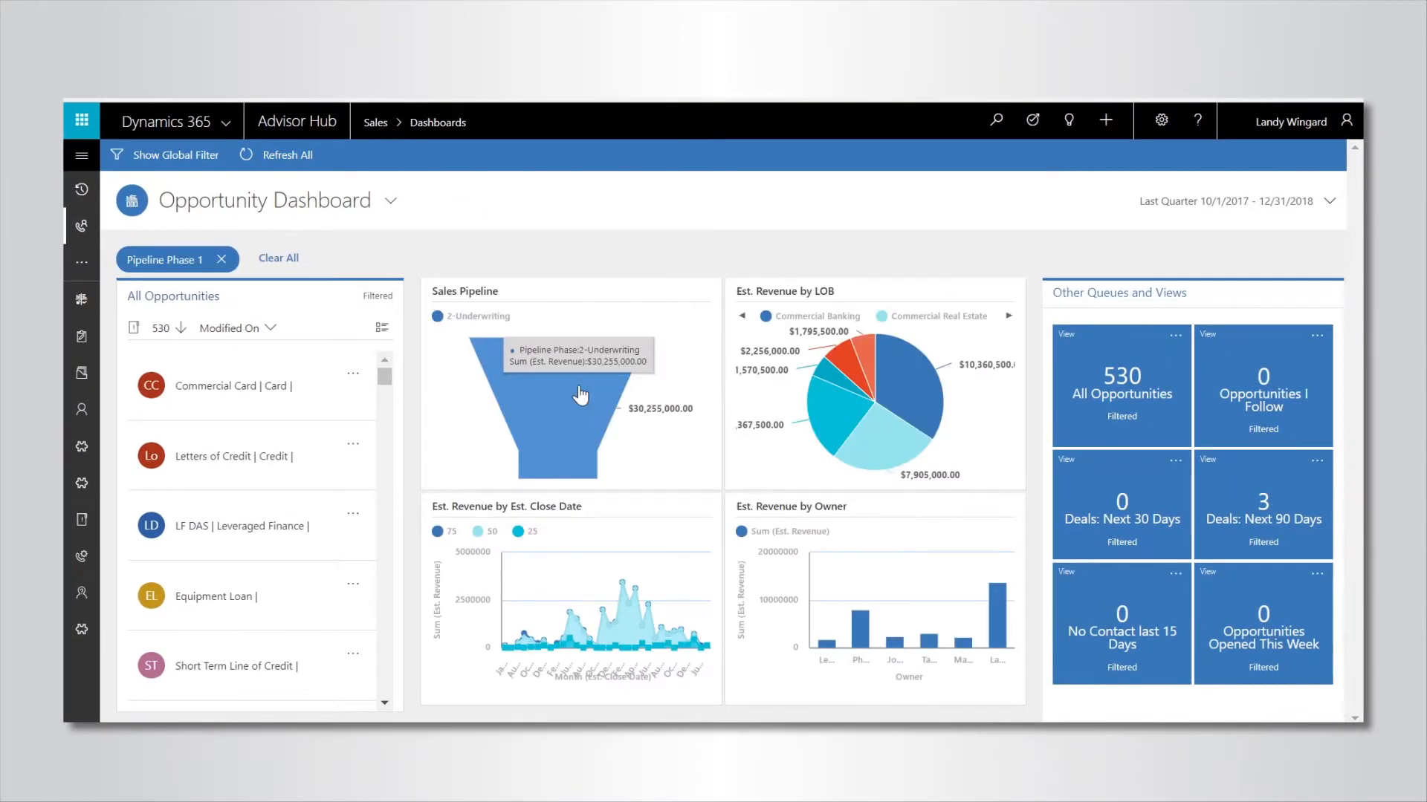
Filter the dashboard by the 2-Underwriting funnel phase and the Commercial Banking revenue slice
left_click(904, 400)
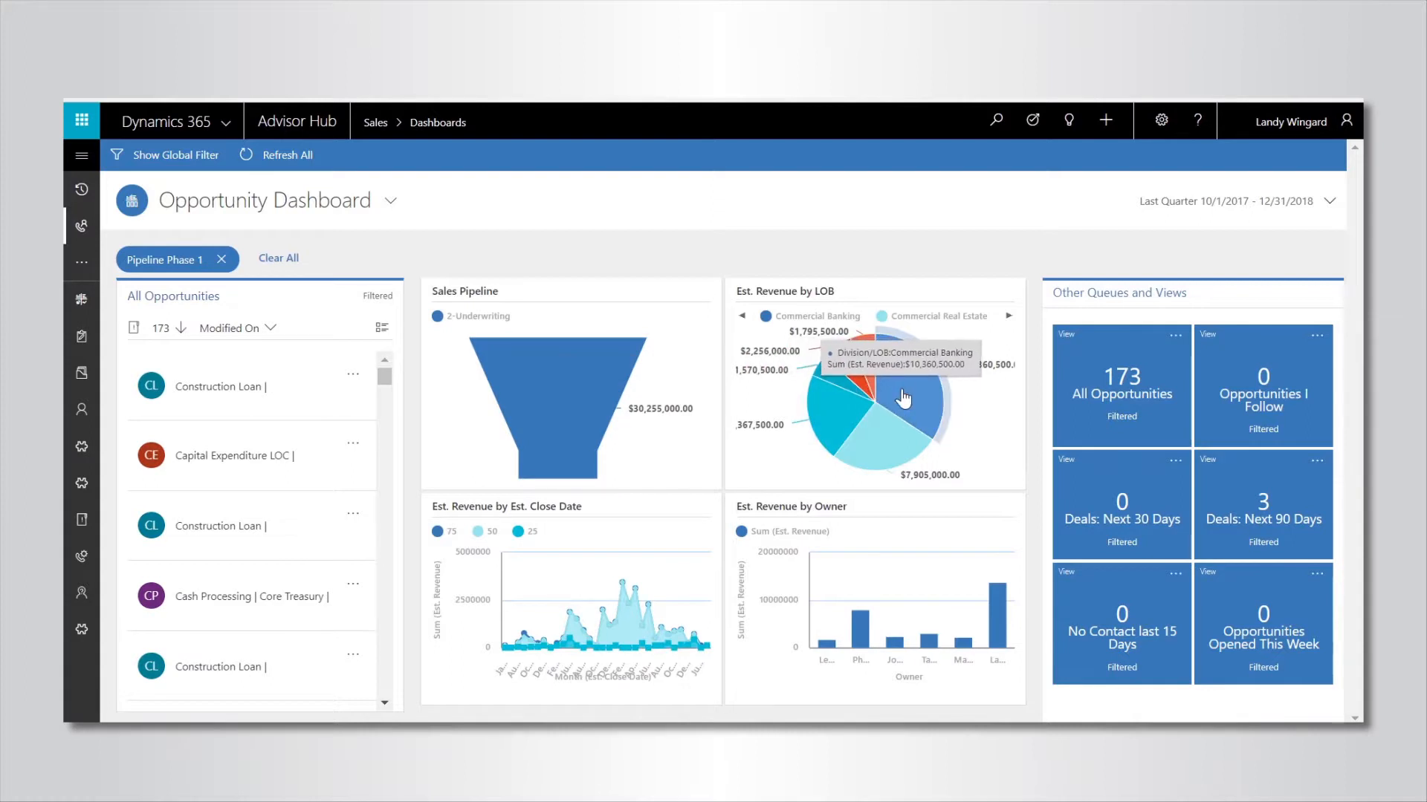
left_click(904, 398)
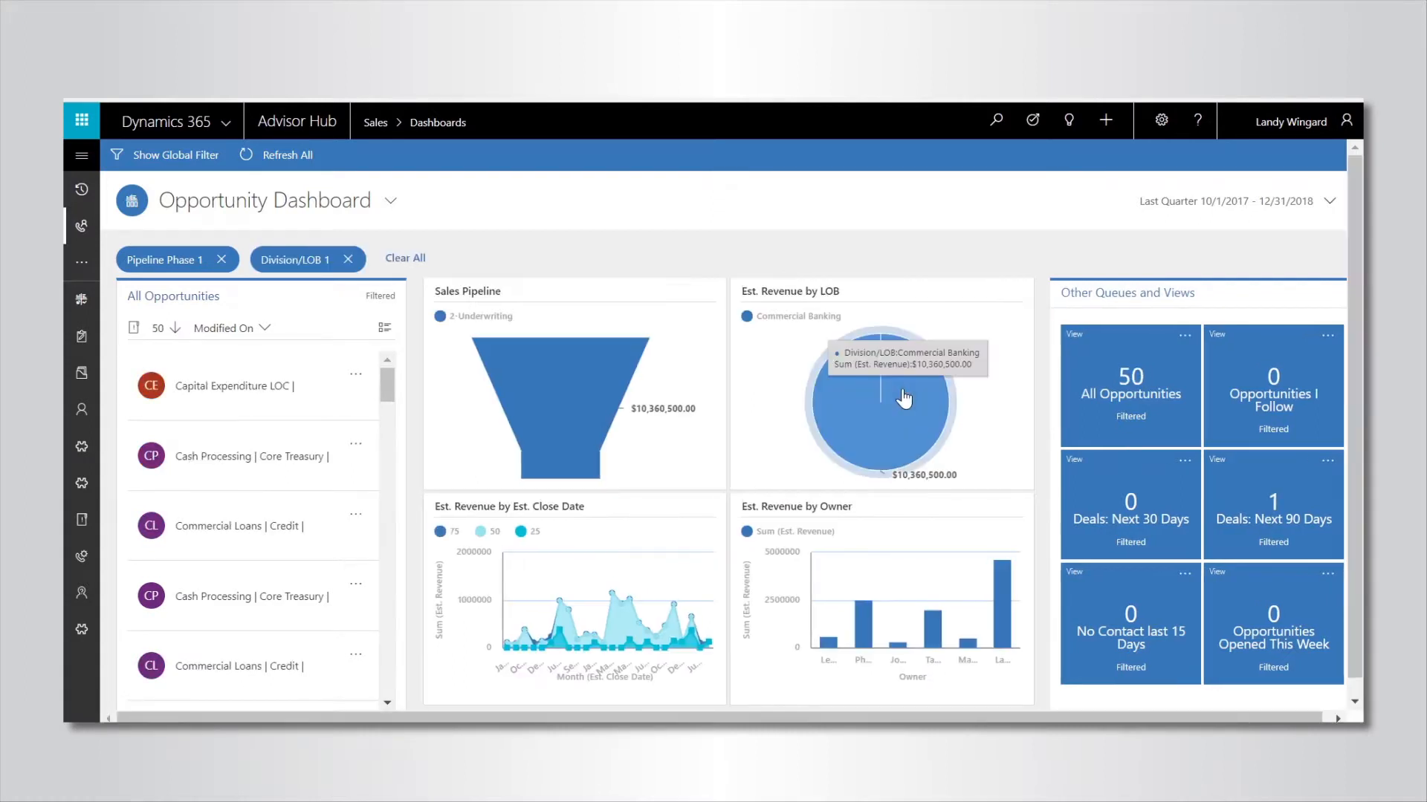
mouse_move(864, 623)
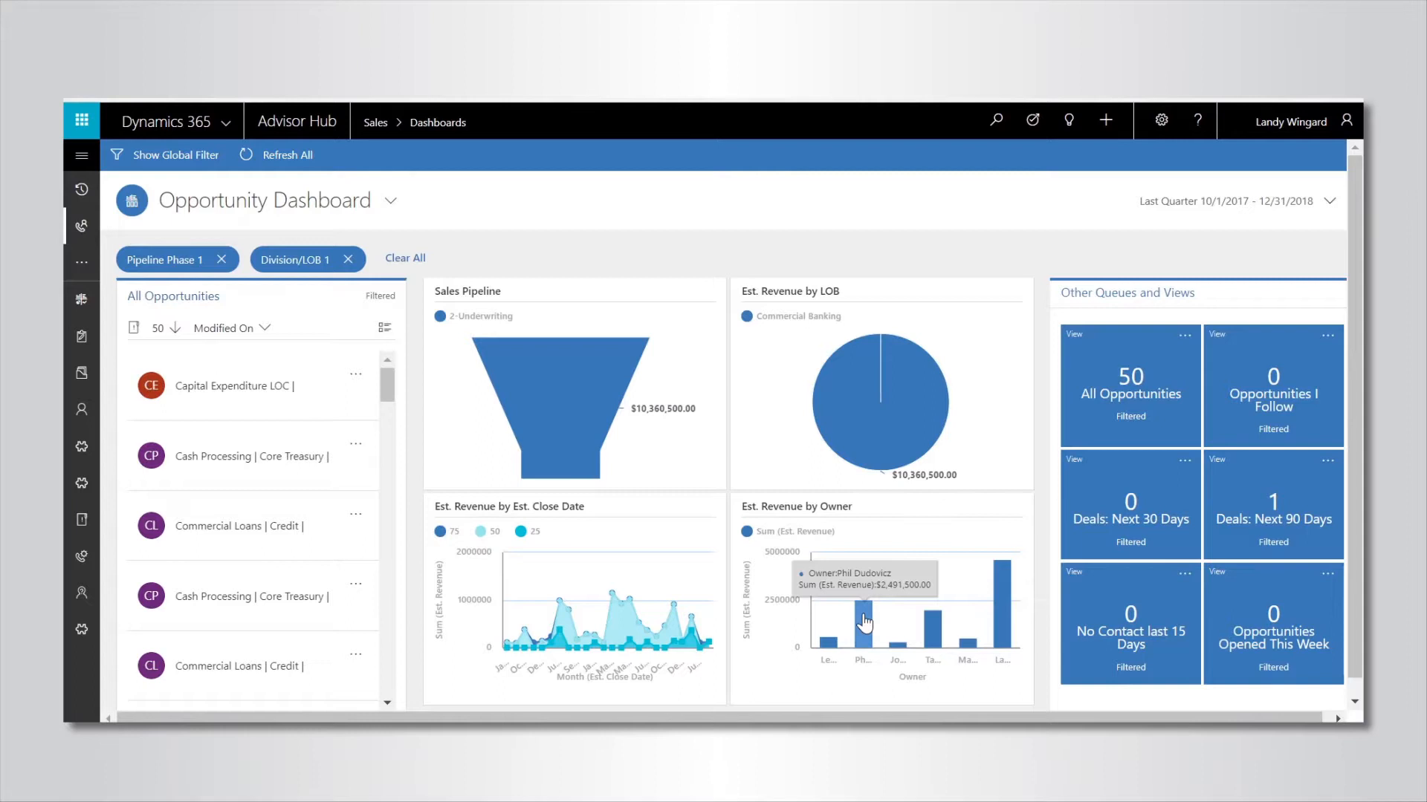